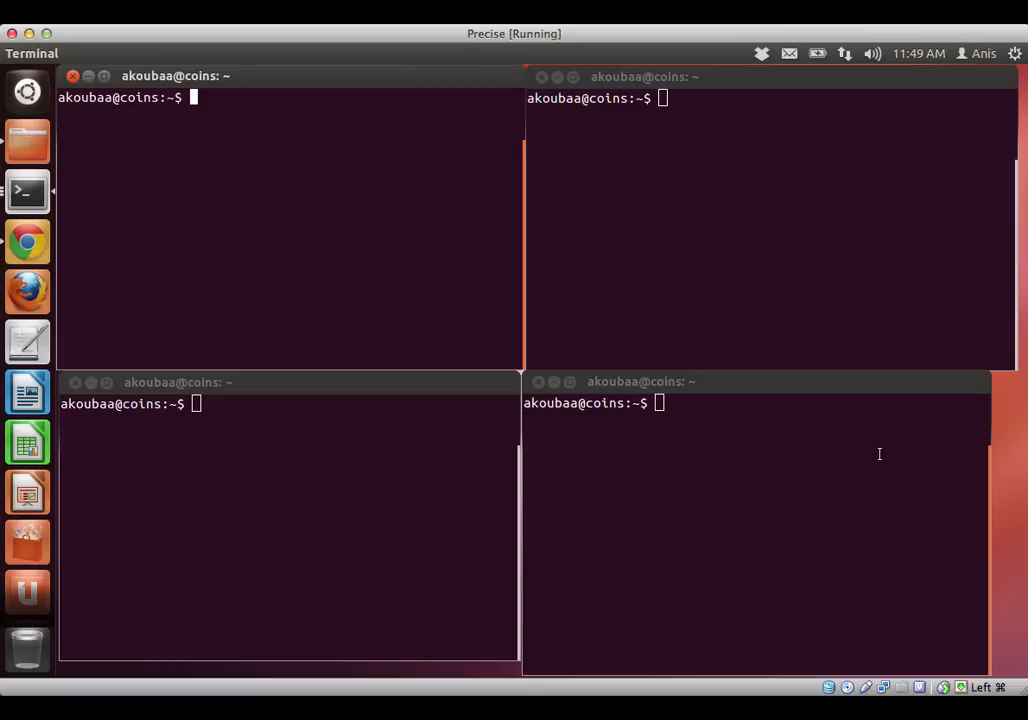
mouse_move(414, 252)
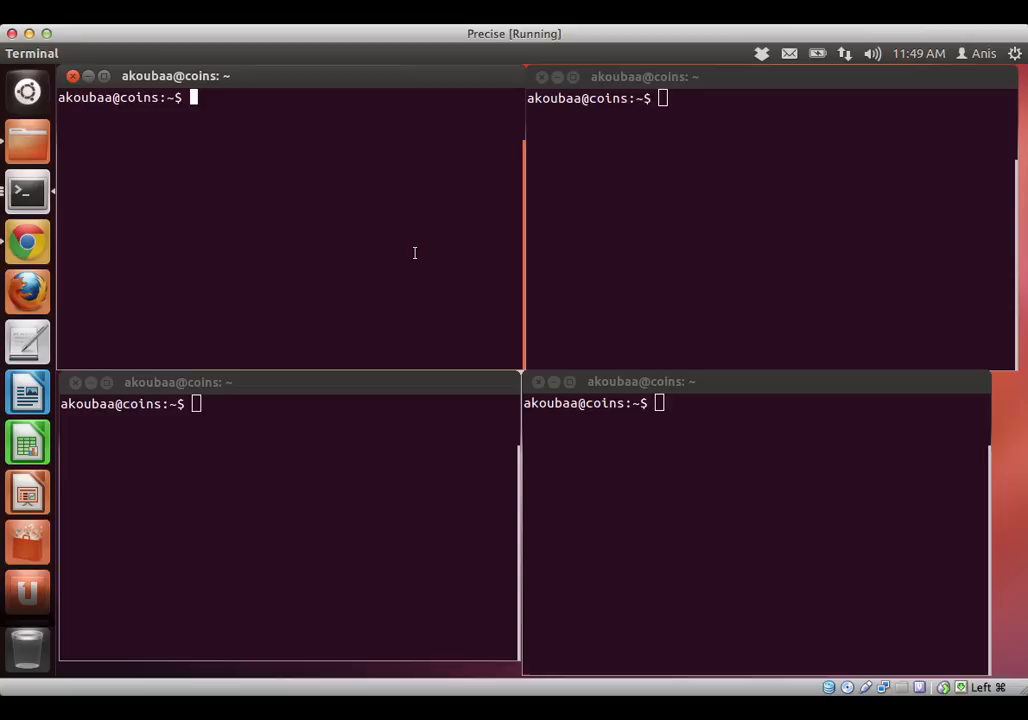
Step: Launch the ROS master with roscore so the core and /rosout start
text(roscore)
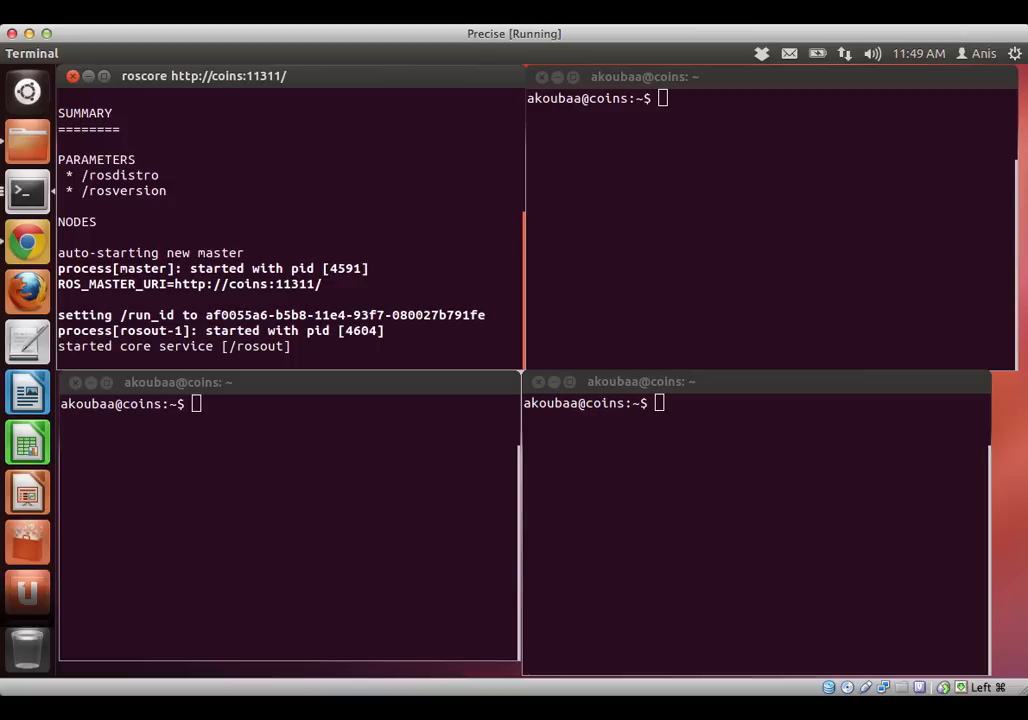
mouse_move(436, 276)
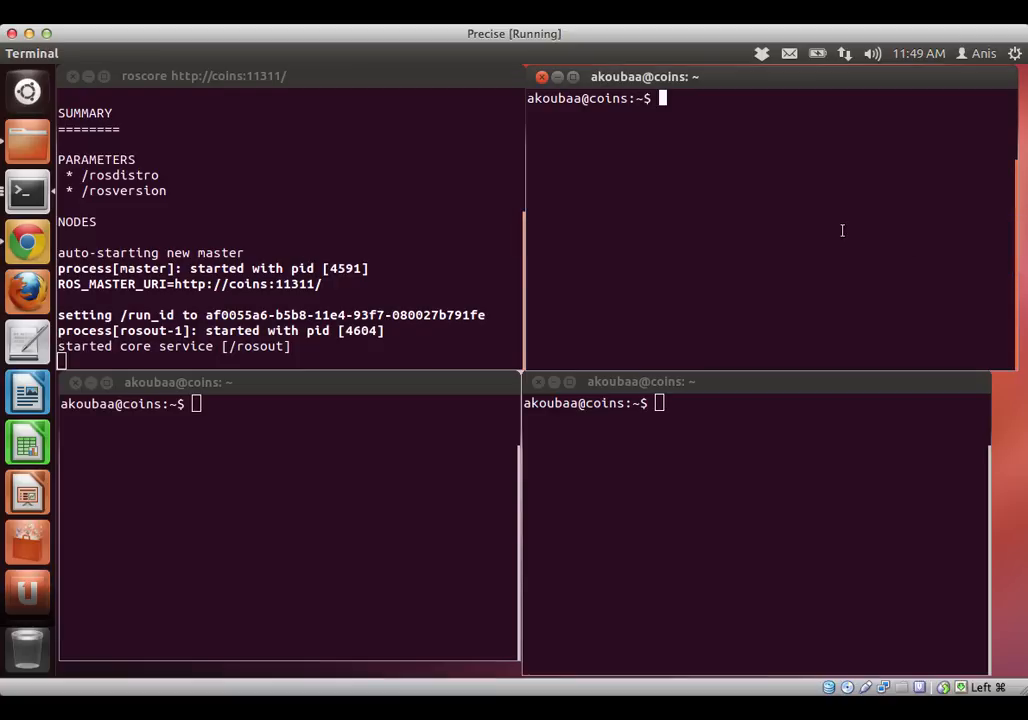
Step: List running nodes (/rosout) in one terminal and topics (/rosout, /rosout_agg) in another
text(rost)
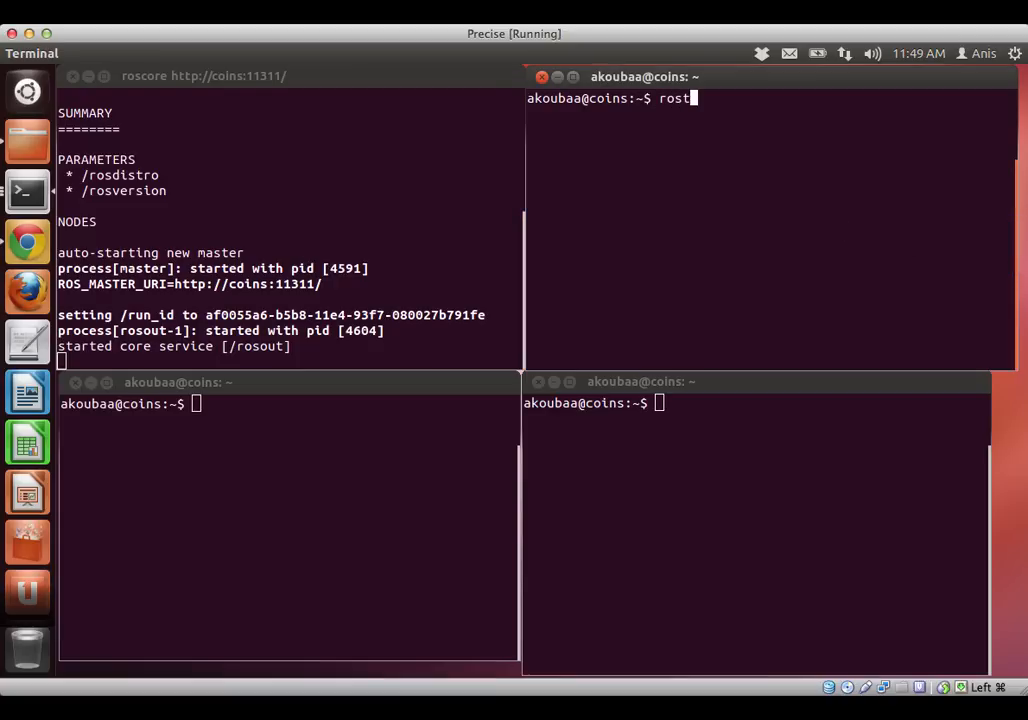
text(opic node)
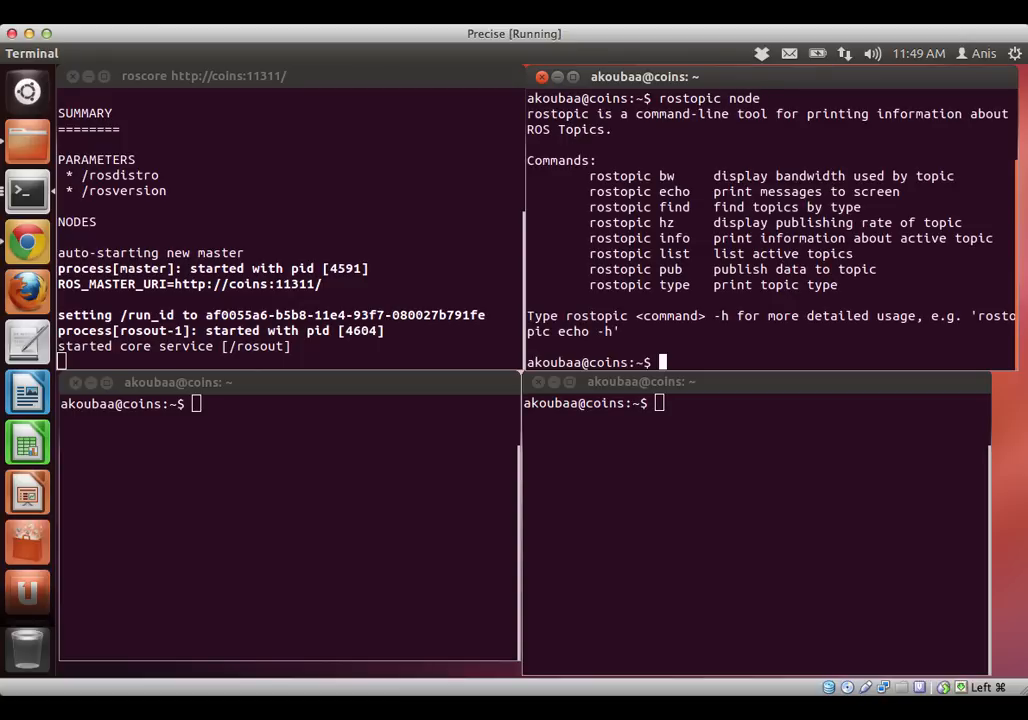
text(rosto)
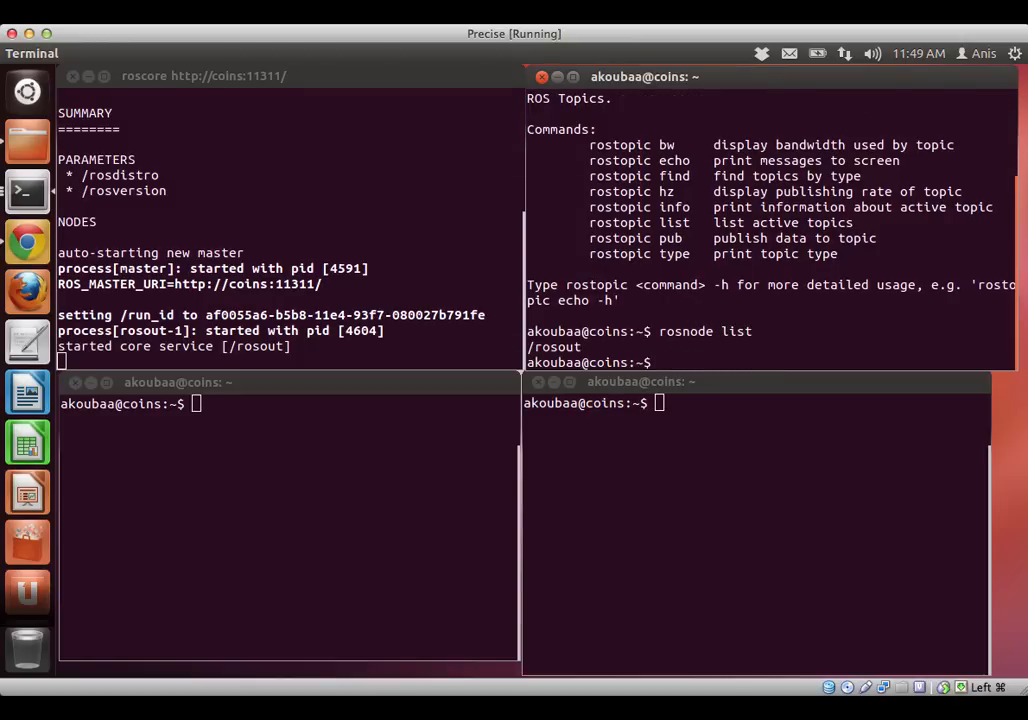
text(clear)
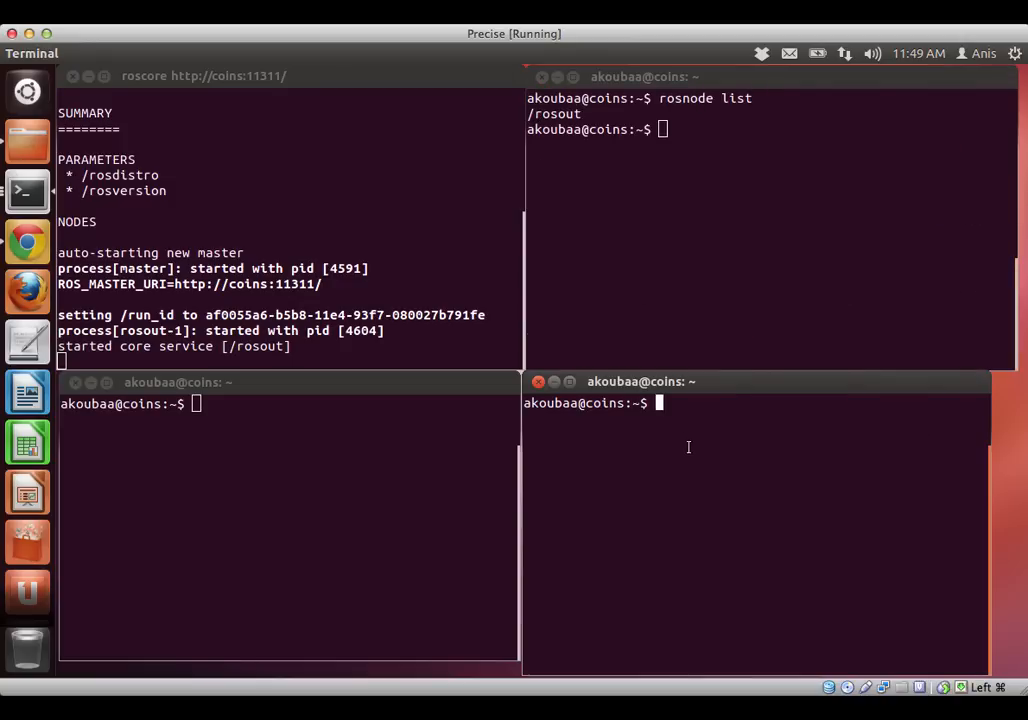
text(rostopic list)
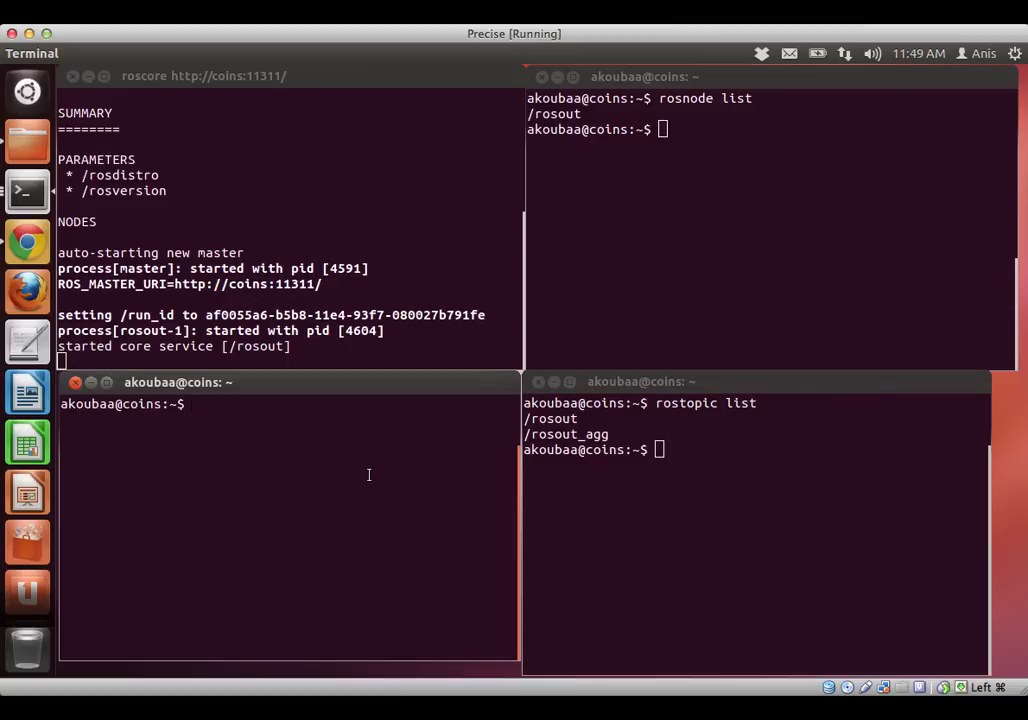
Step: Start a rosrun turtlesim command and Tab-list the package's available nodes
text(ros)
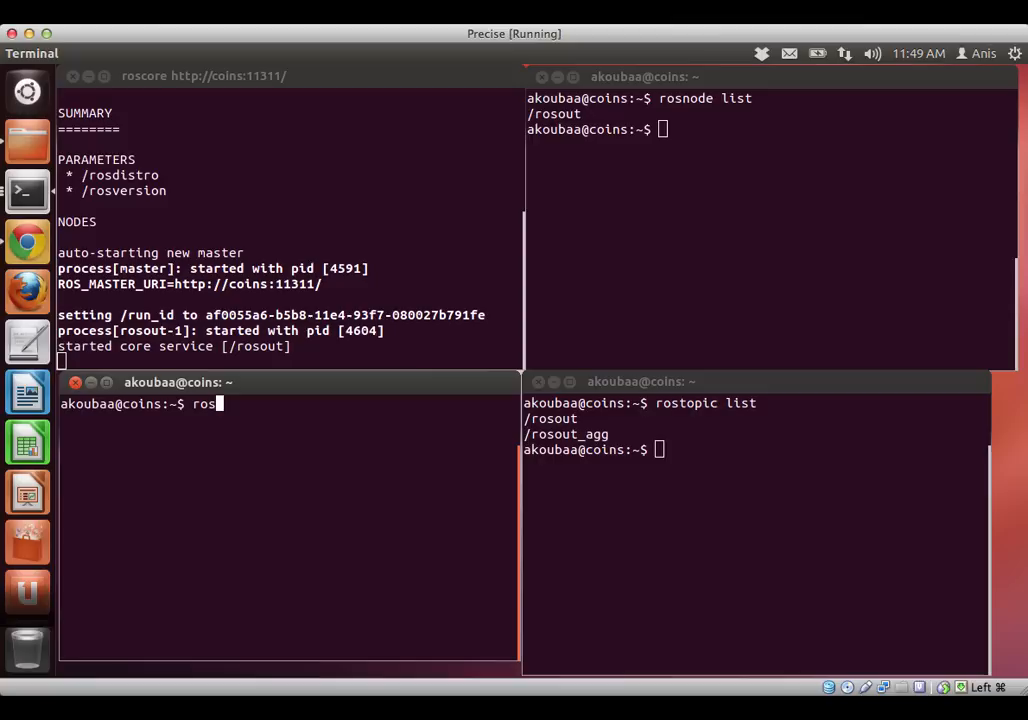
text(run)
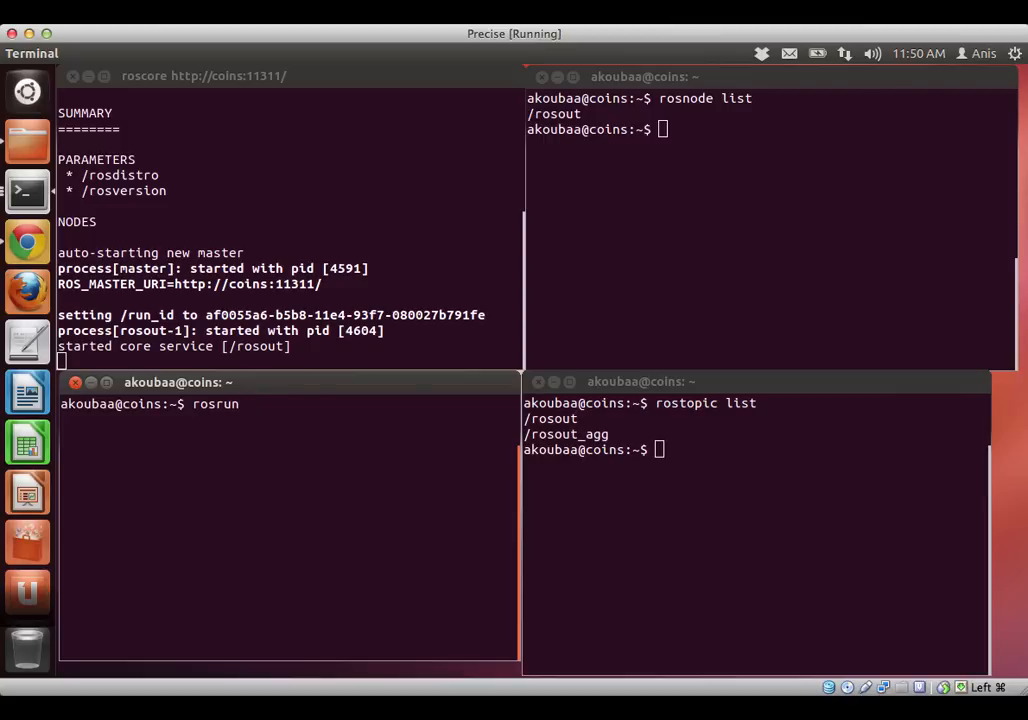
text(" ")
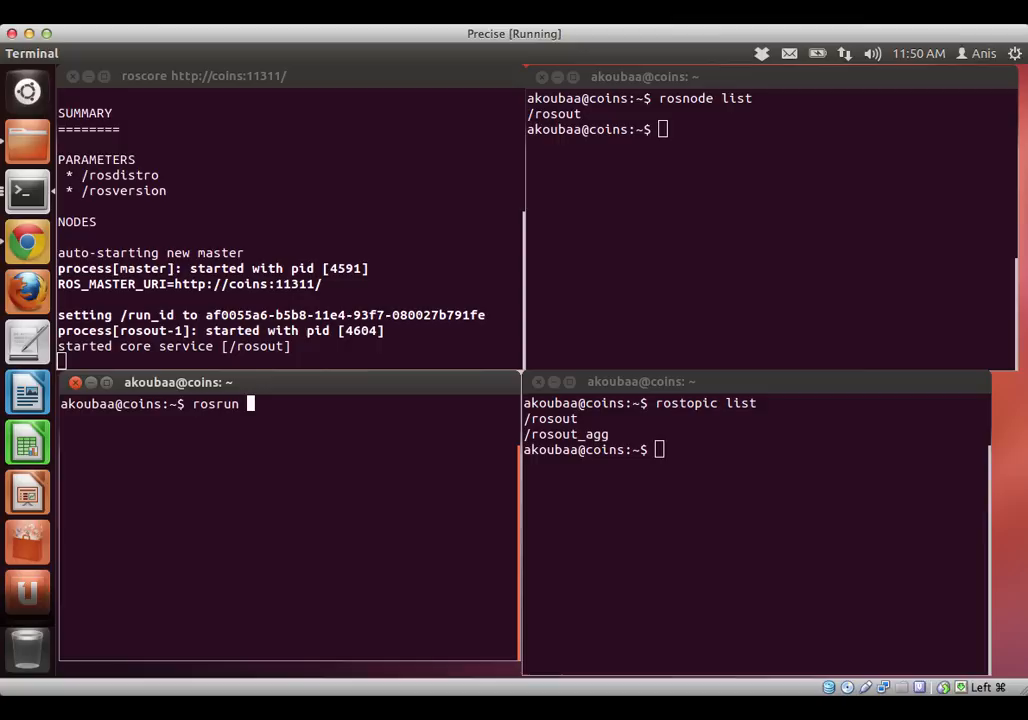
text(turtl)
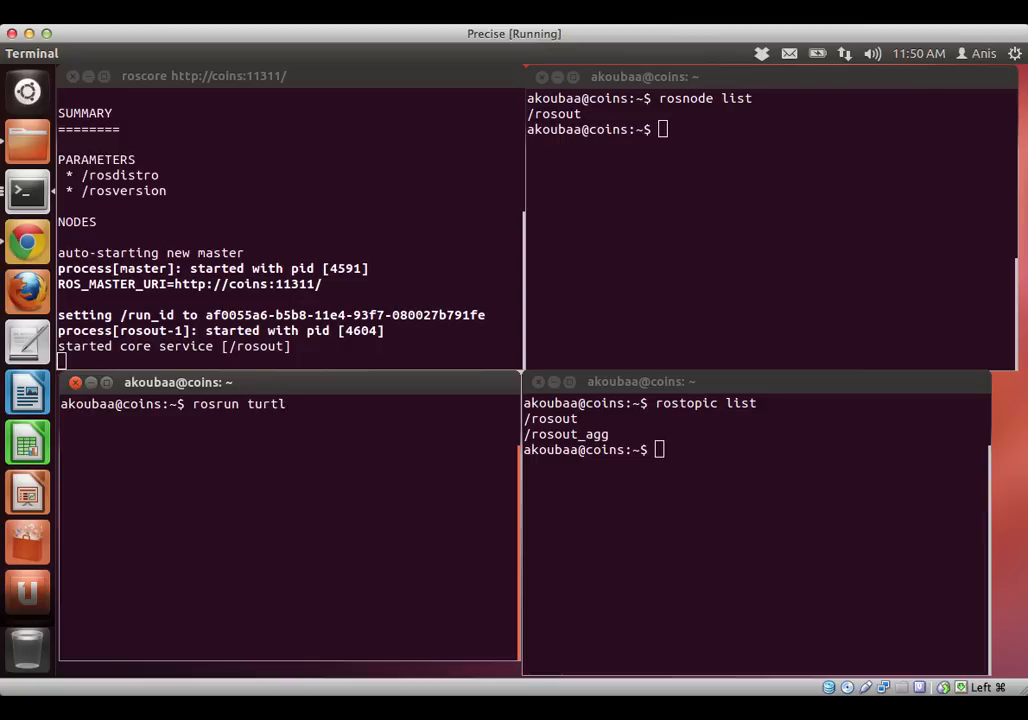
text(esim)
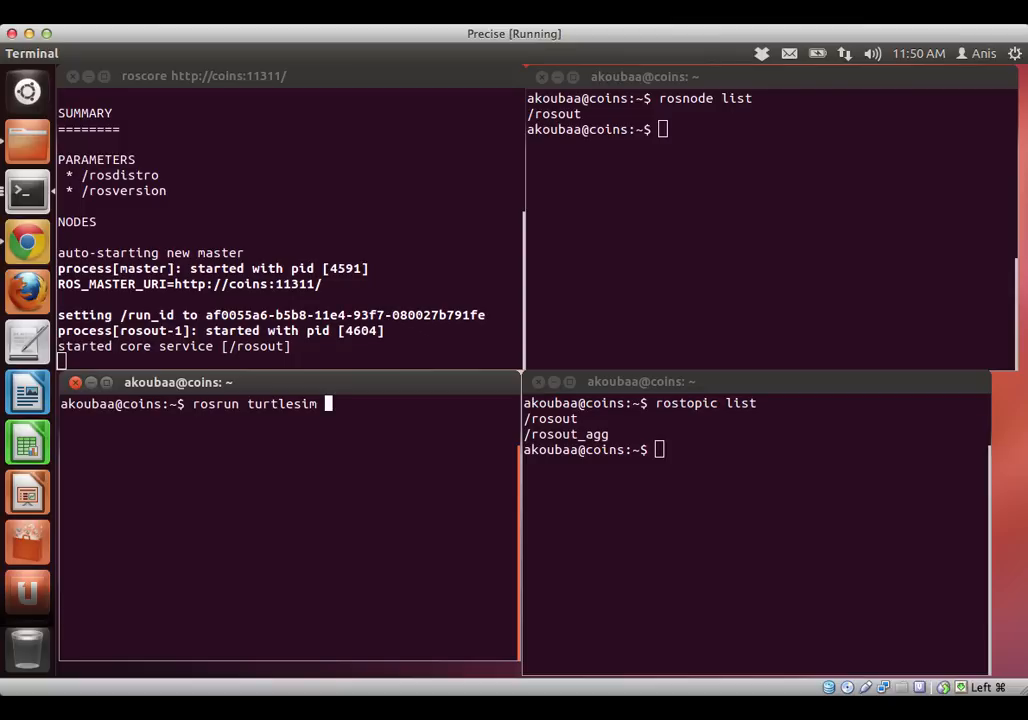
key(Tab)
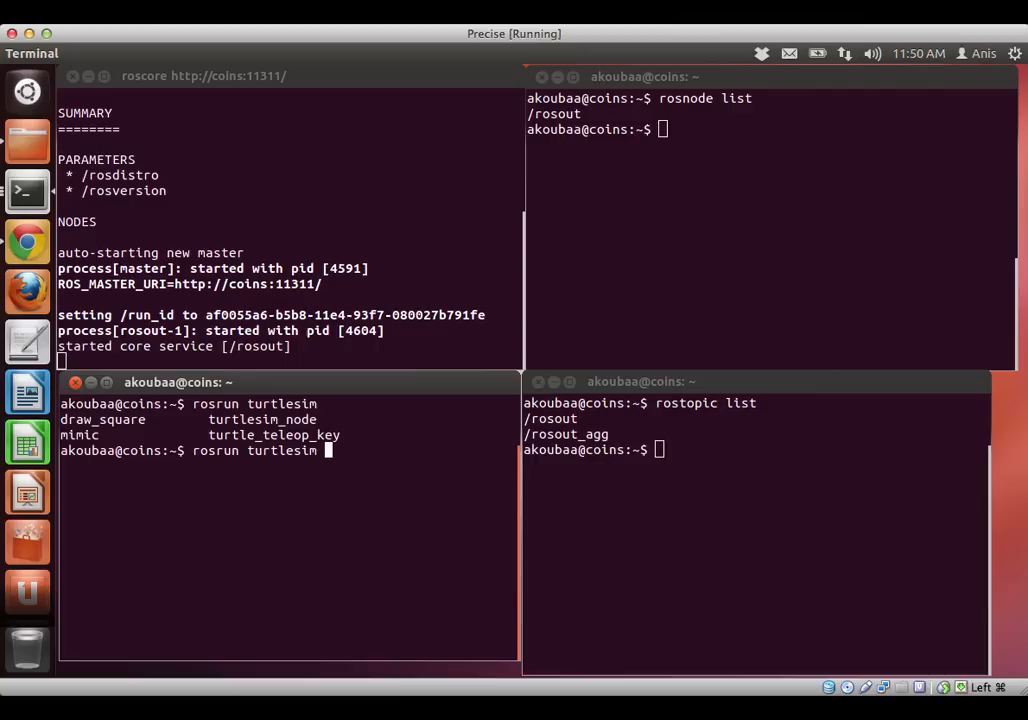
Step: Complete turtlesim_node with Tab and launch the TurtleSim window
text(turt)
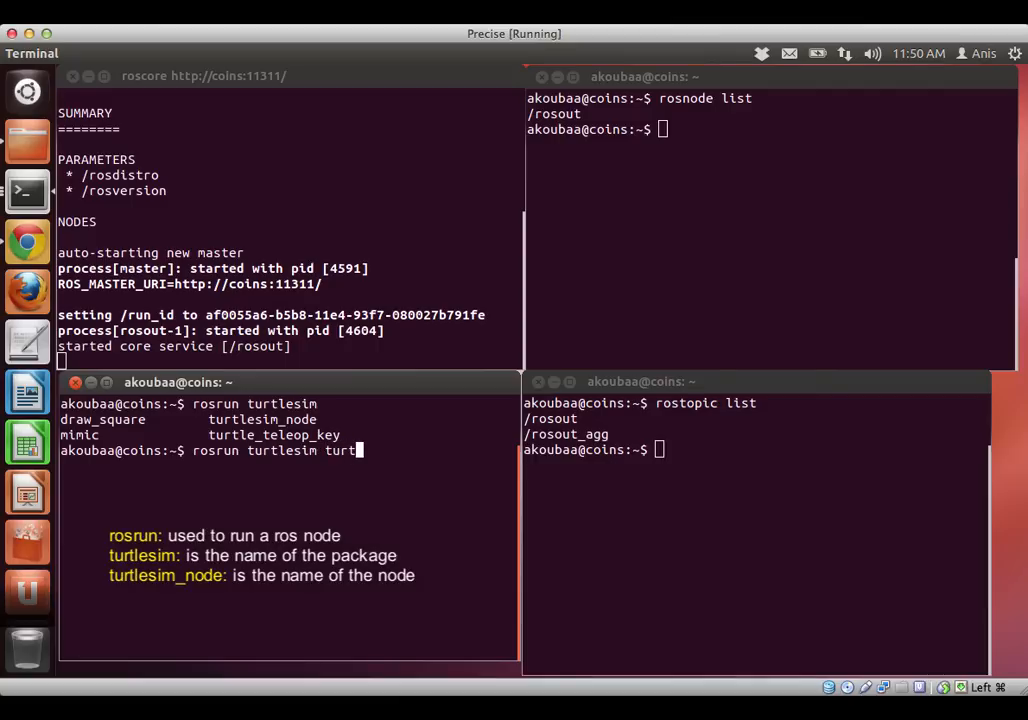
text(es)
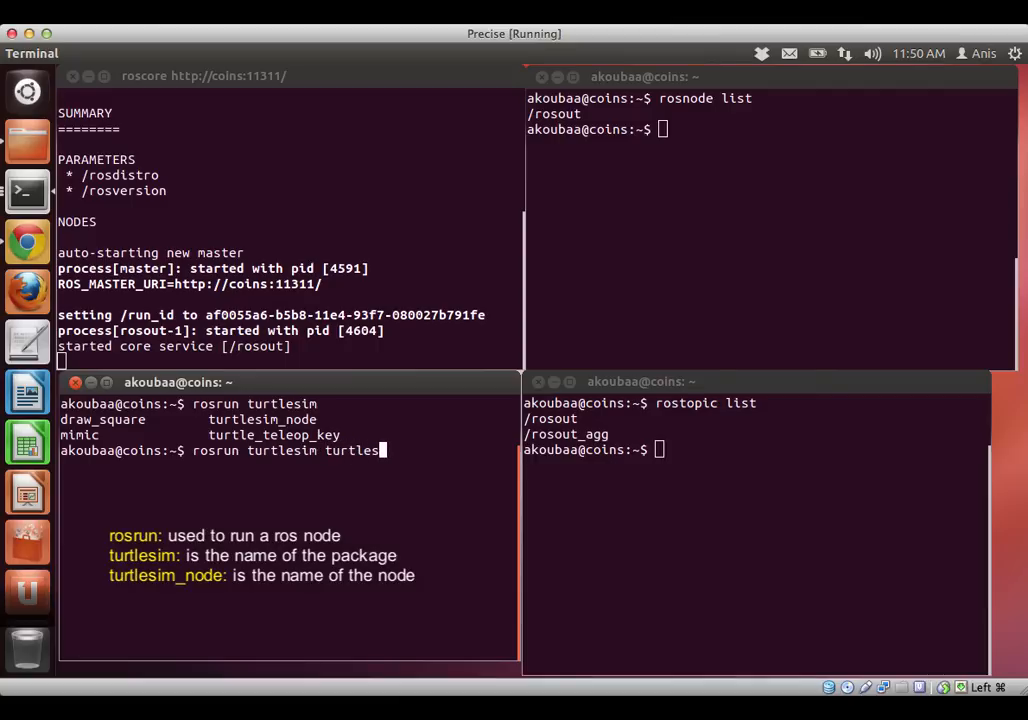
key(Tab)
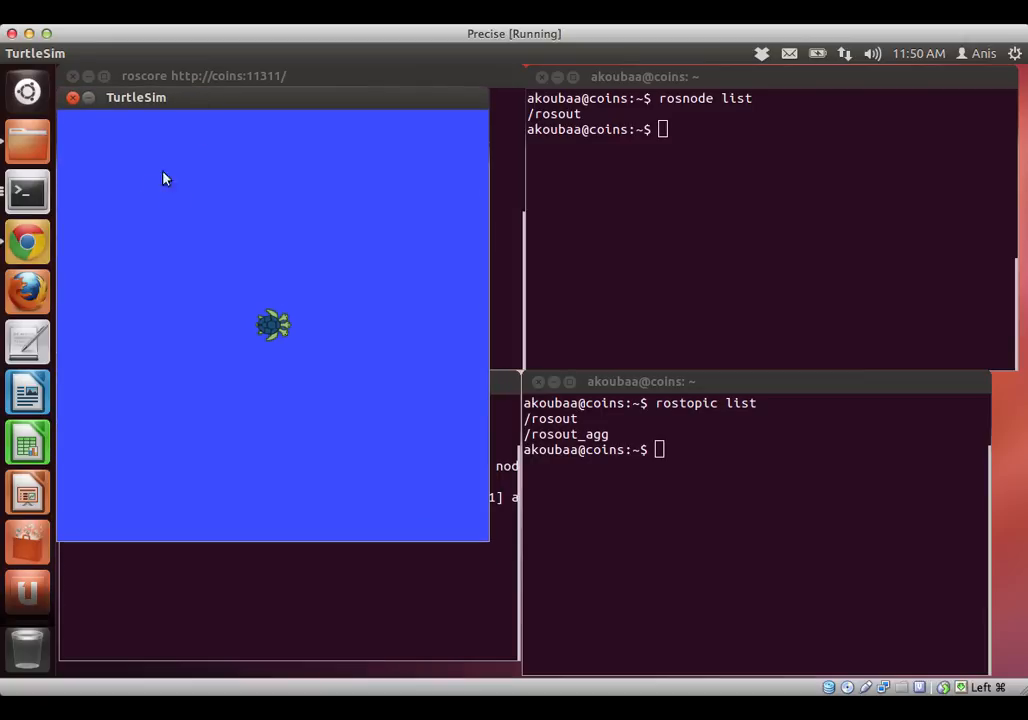
mouse_move(278, 332)
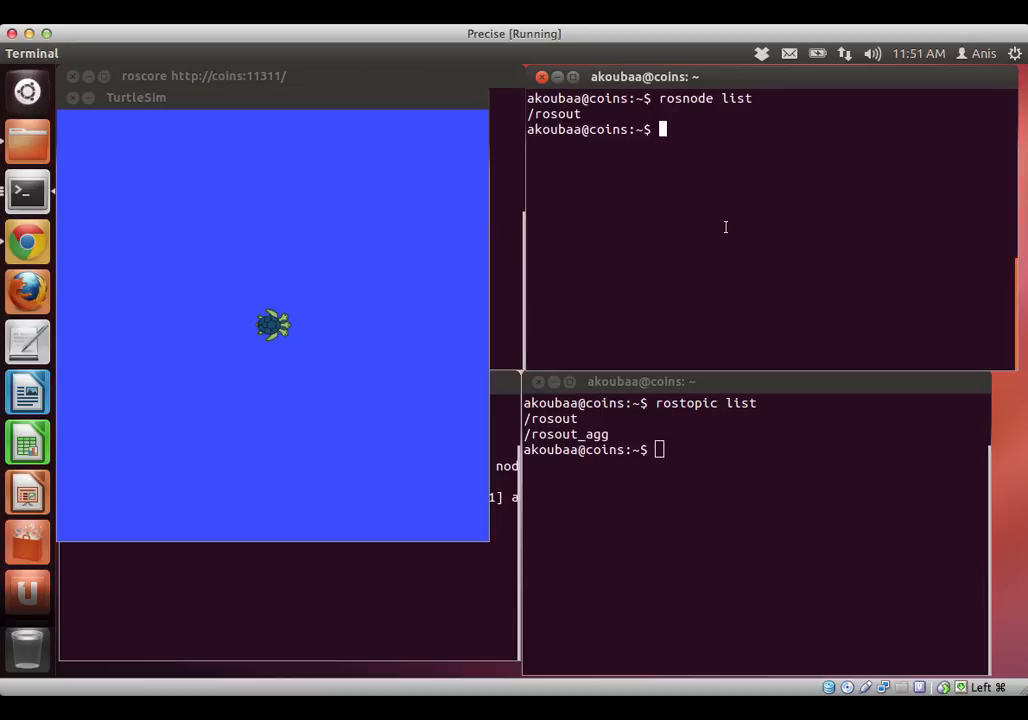
Step: Rerun rosnode list so /turtlesim appears alongside /rosout
text(ros)
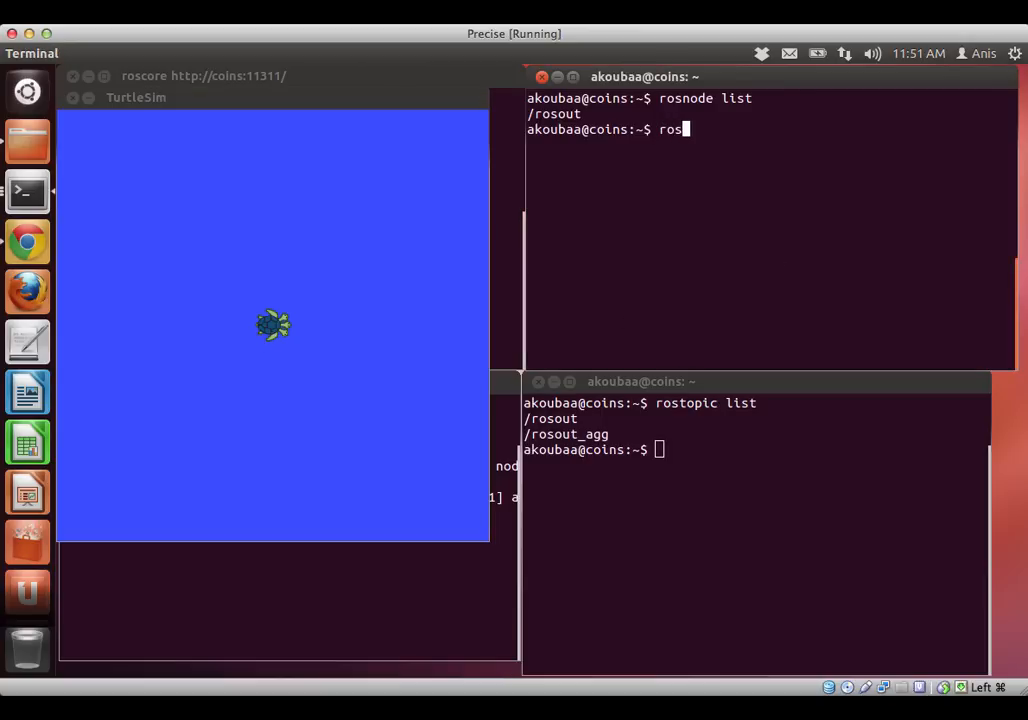
text(ni)
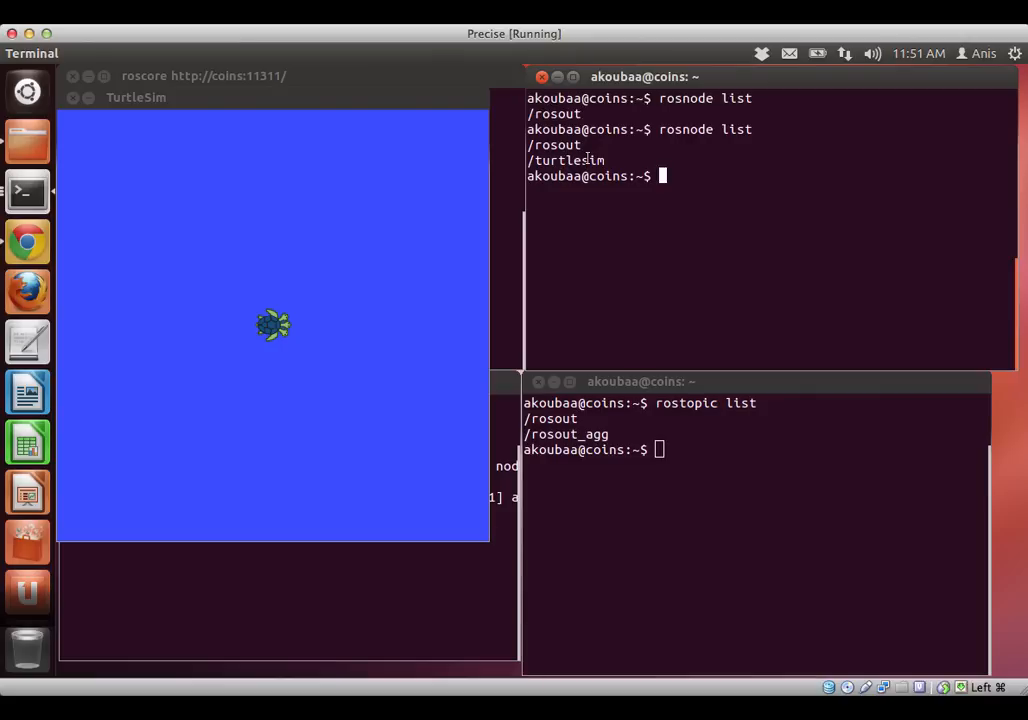
double_click(564, 160)
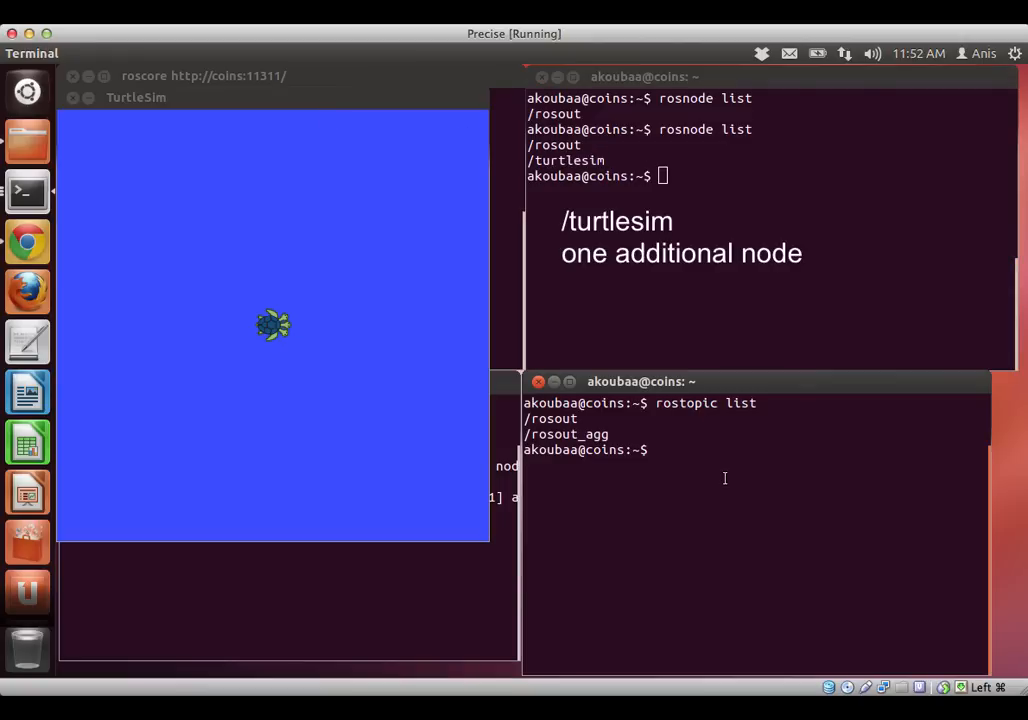
Step: Rerun rostopic list to show /turtle1/cmd_vel, /turtle1/color_sensor and /turtle1/pose
text(ros)
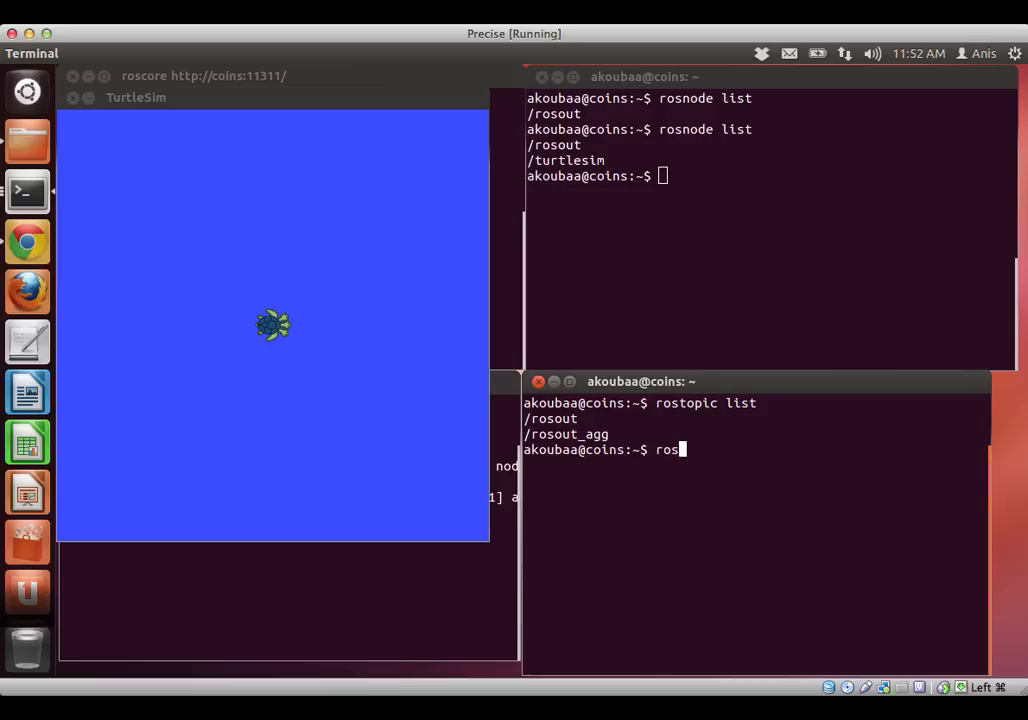
text(topic list)
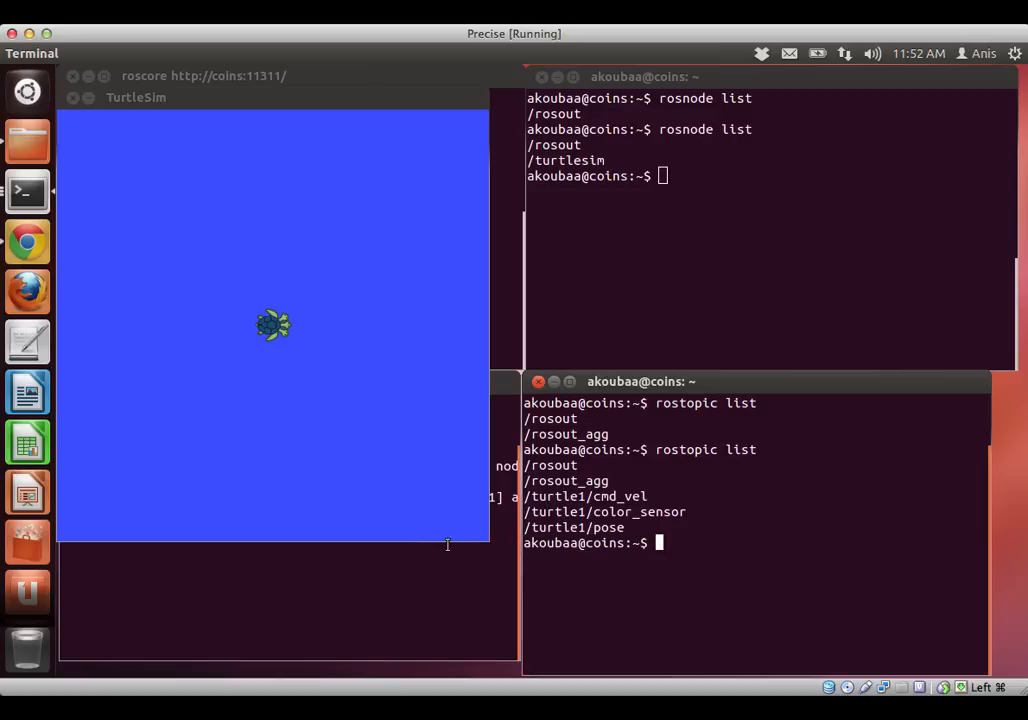
mouse_move(310, 504)
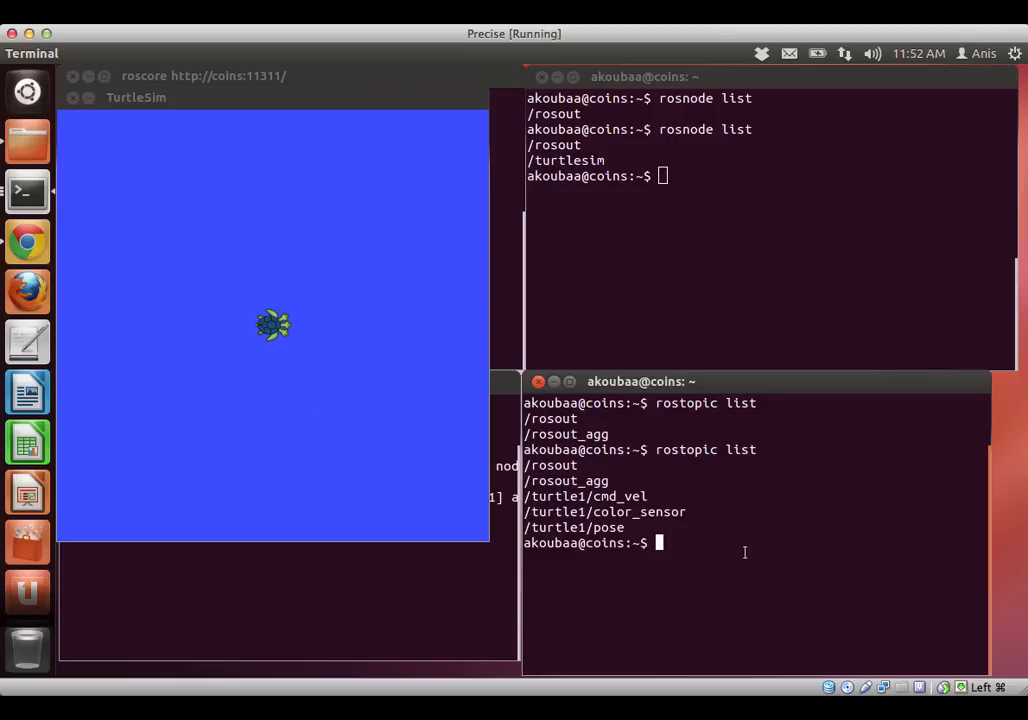
mouse_move(756, 562)
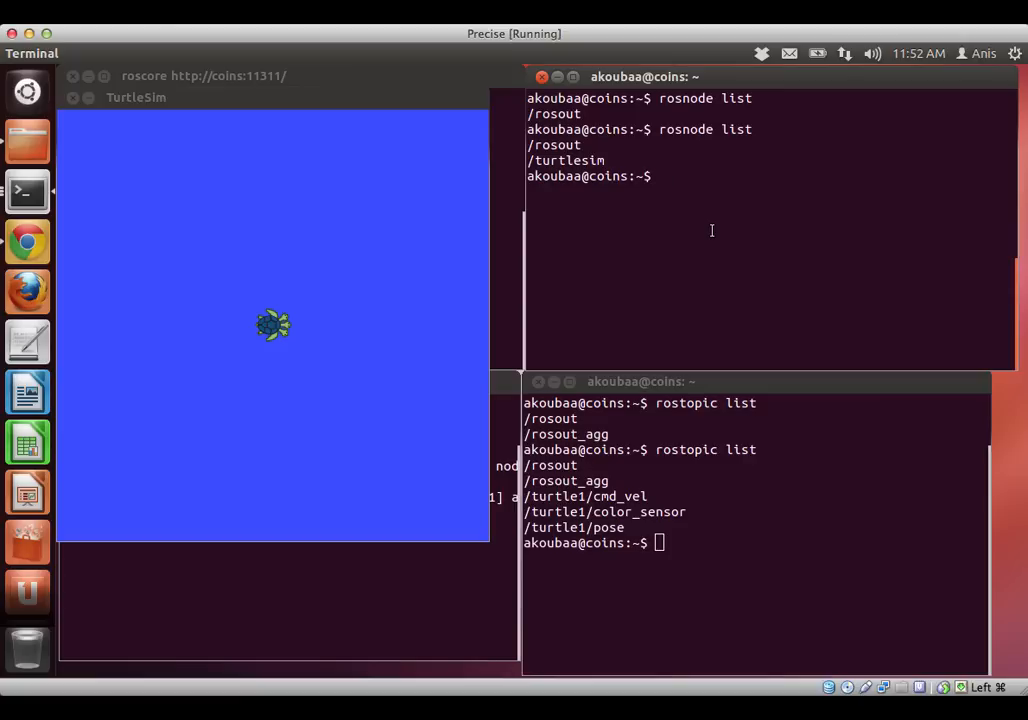
Step: Tab-list rosnode subcommands, then run rosnode info /turtlesim
text(rosnod)
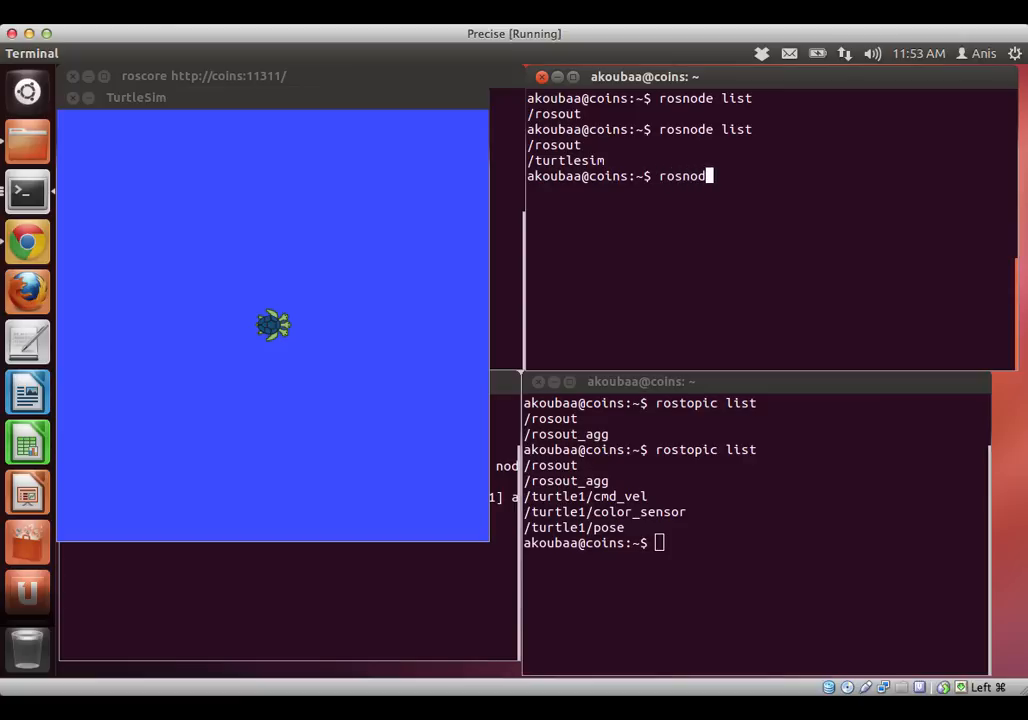
key(Tab)
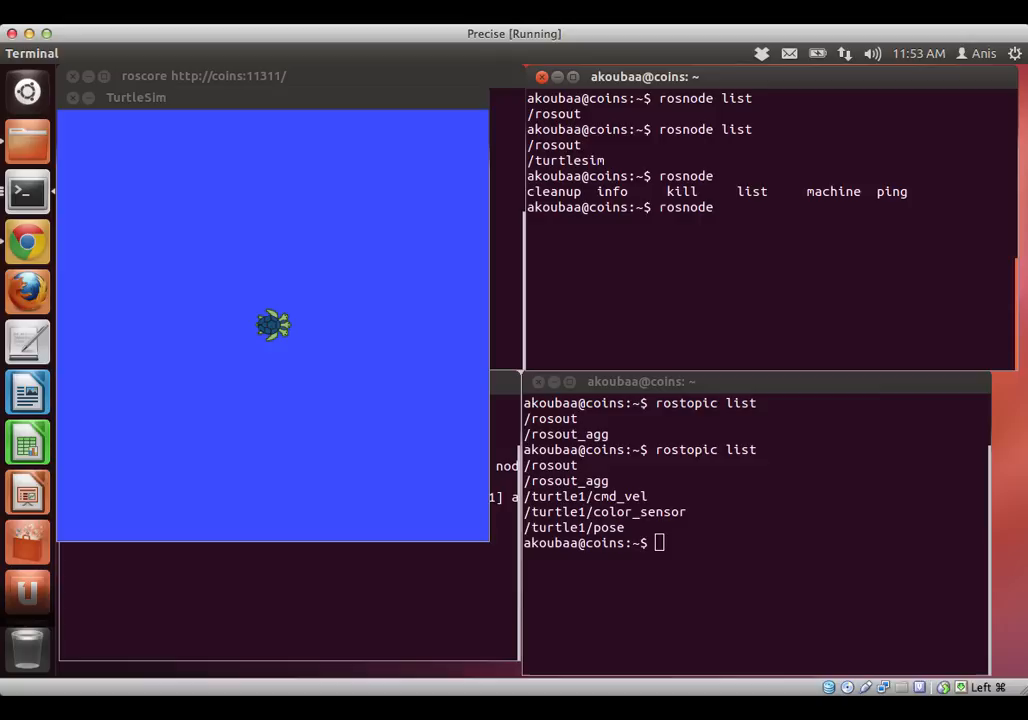
text(i)
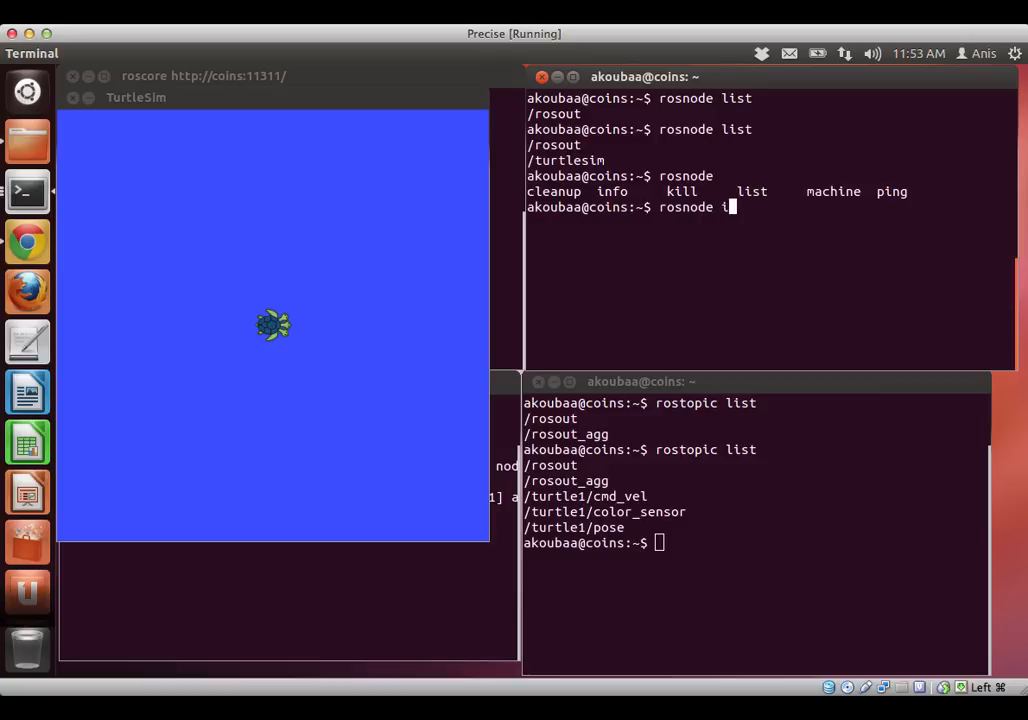
text(nfo)
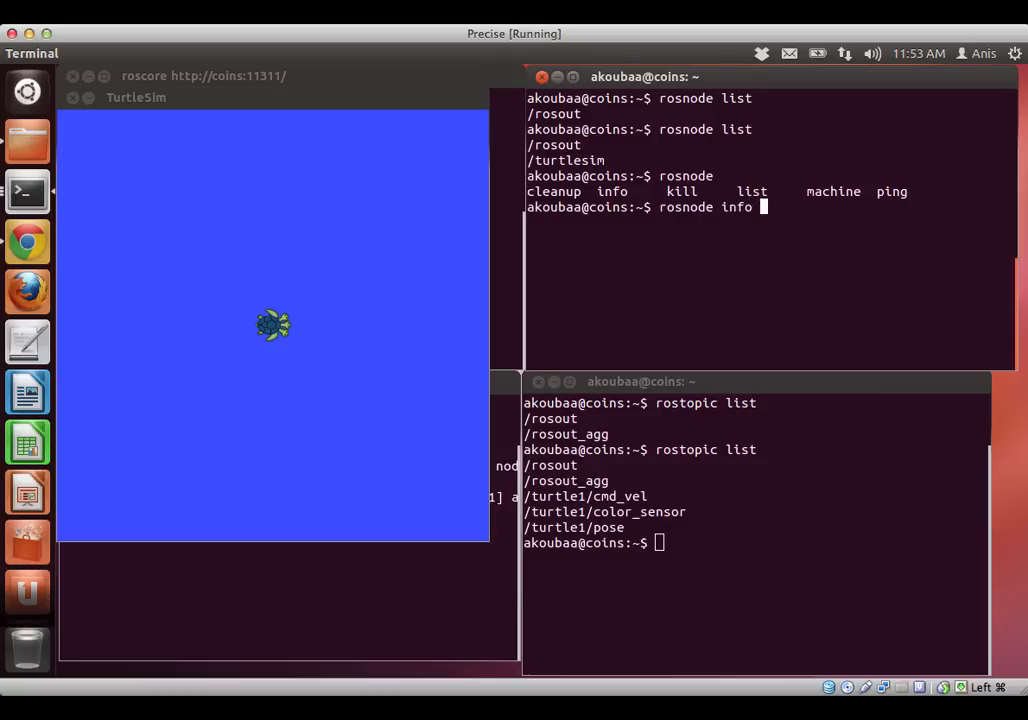
text(/turtlesim)
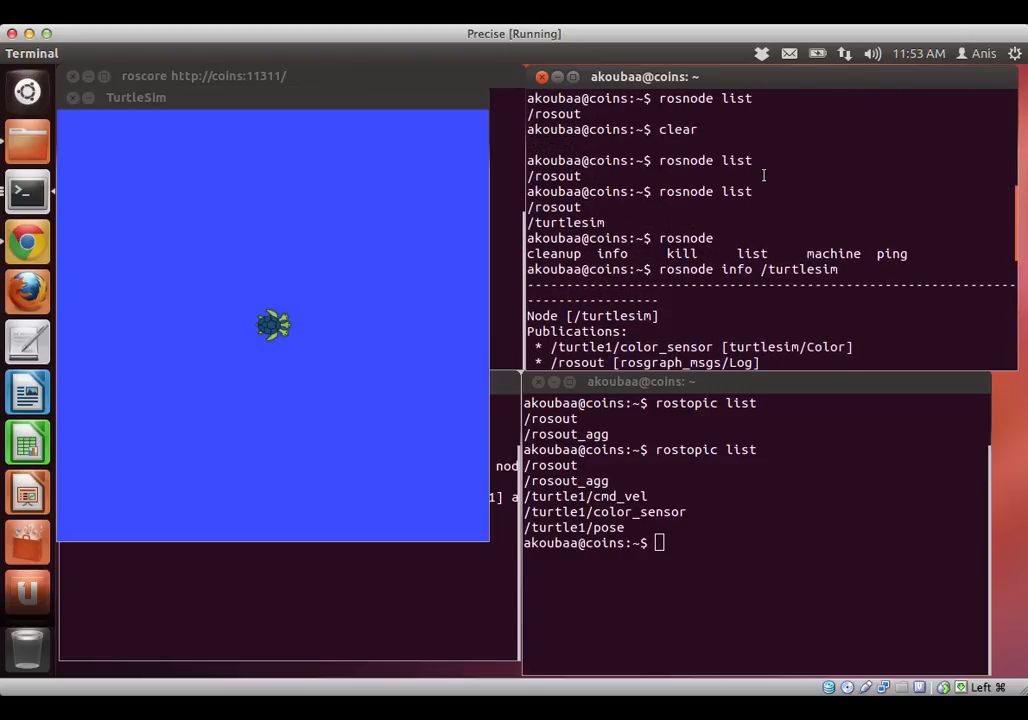
Step: Scroll through /turtlesim's publications, /turtle1/cmd_vel subscription and services
scroll(down, 3)
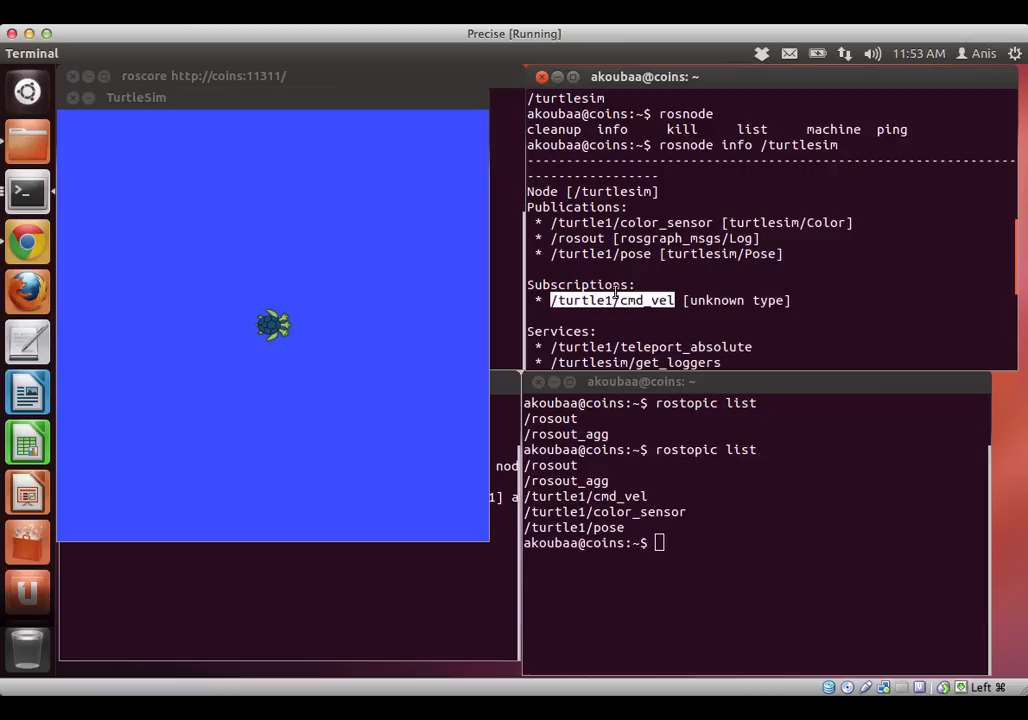
scroll(down, 3)
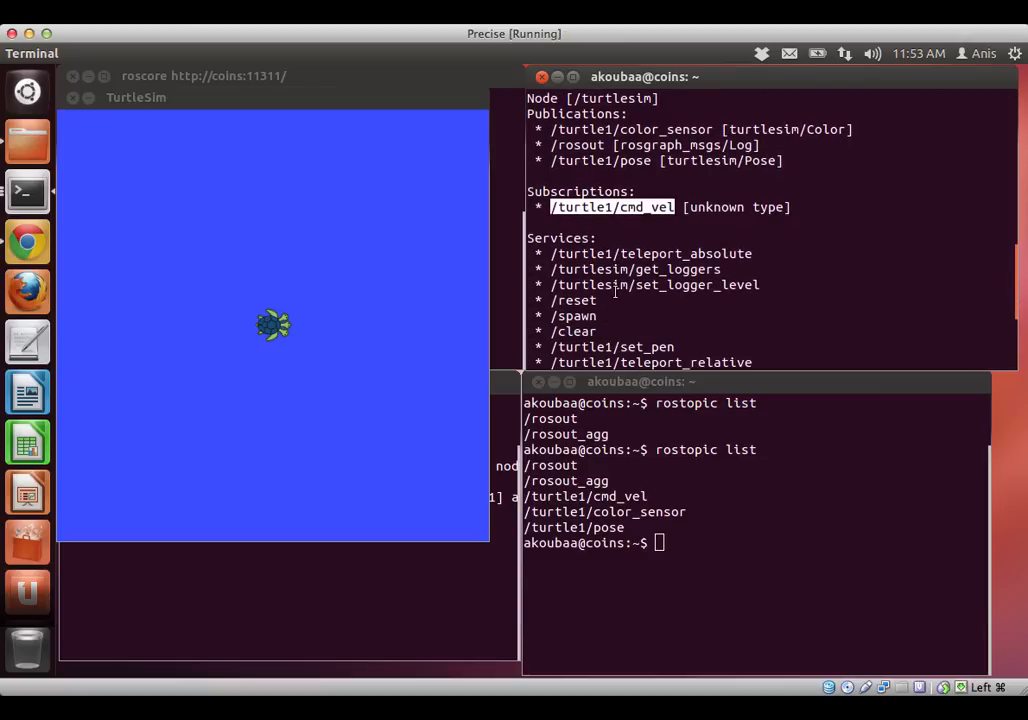